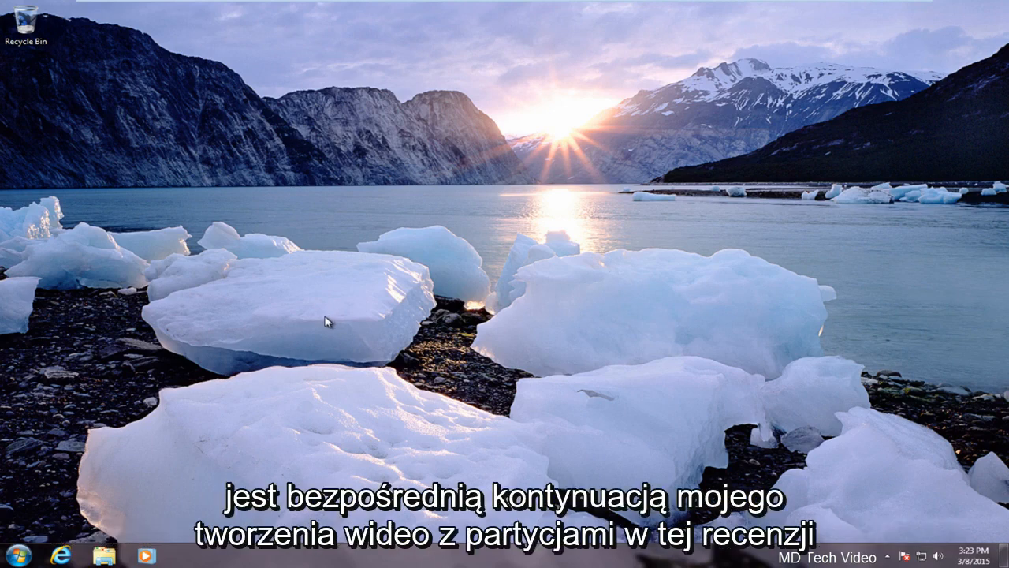
mouse_move(245, 347)
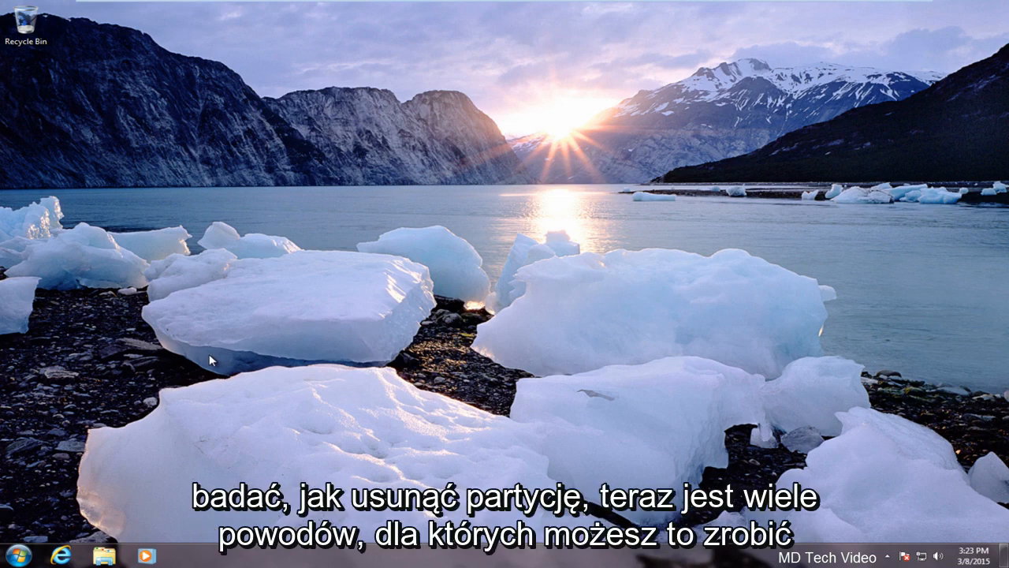
mouse_move(79, 508)
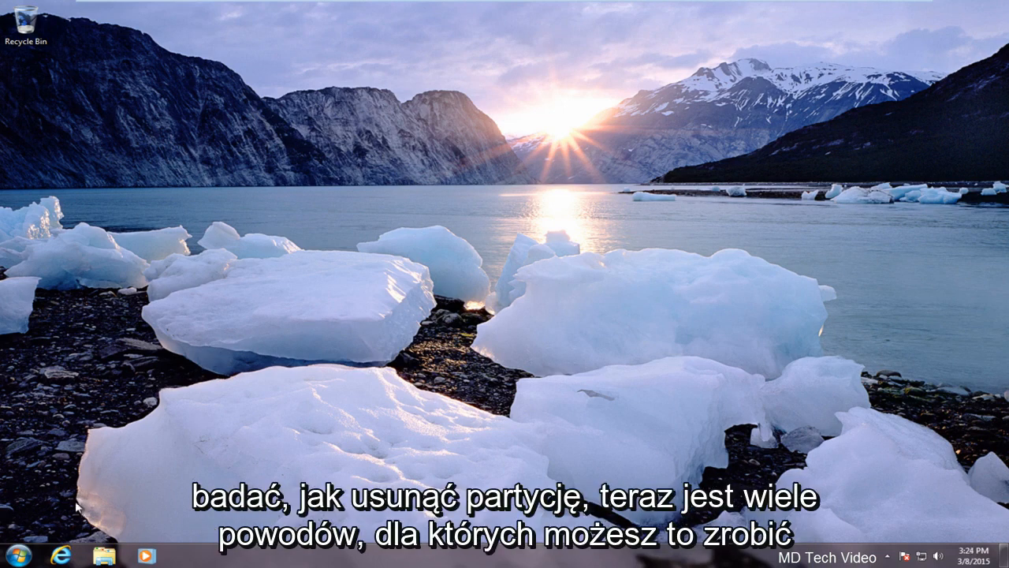
mouse_move(315, 427)
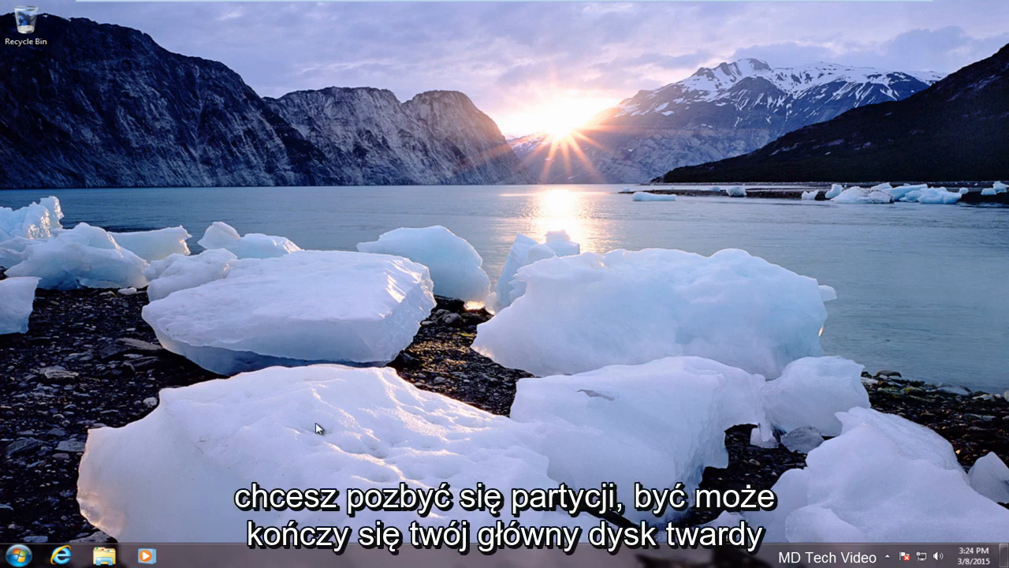
mouse_move(374, 414)
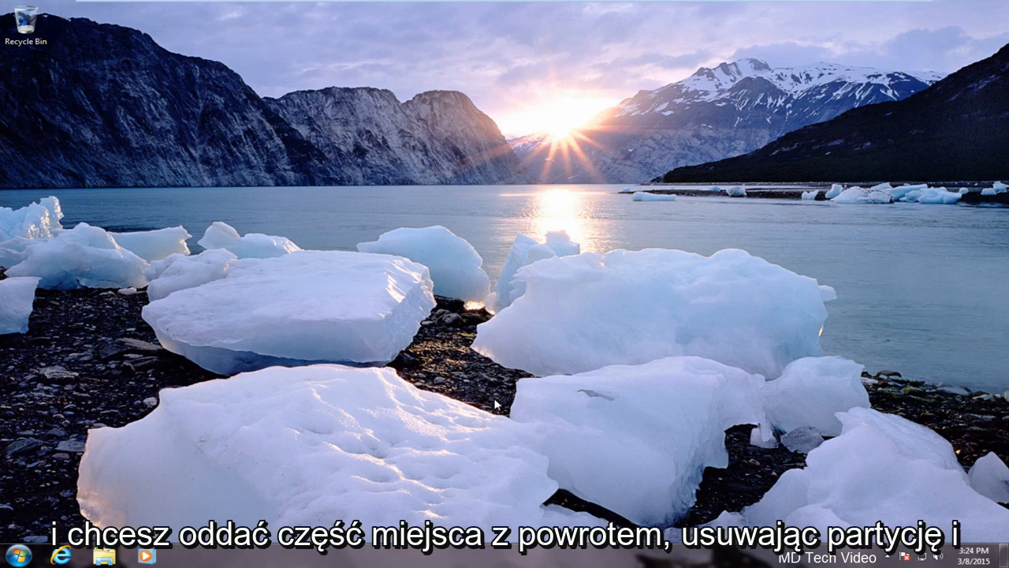
mouse_move(337, 419)
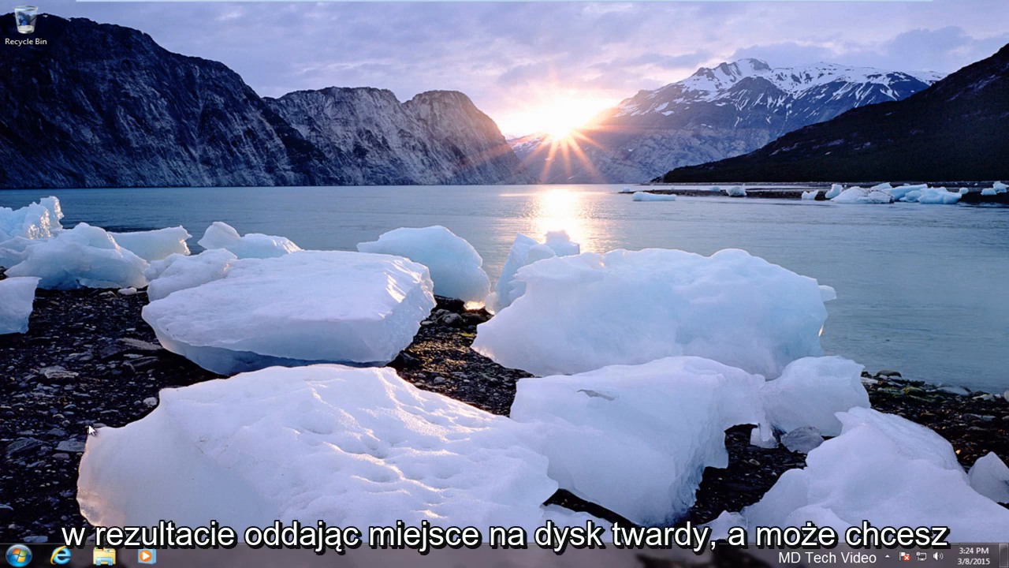
mouse_move(85, 436)
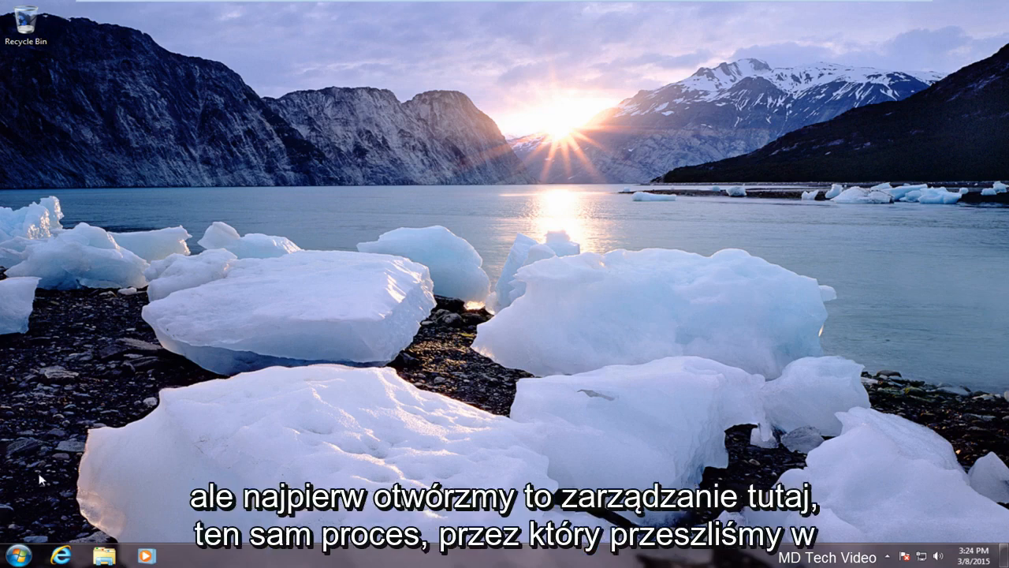
mouse_move(4, 548)
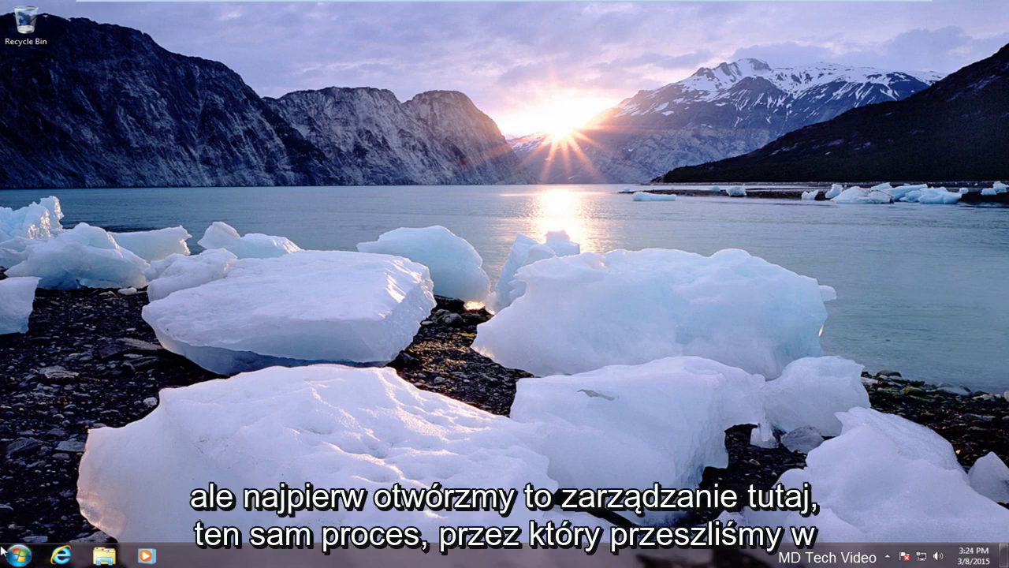
Search the Start menu for "disk ma" to find Create and format hard disk partitions
left_click(16, 549)
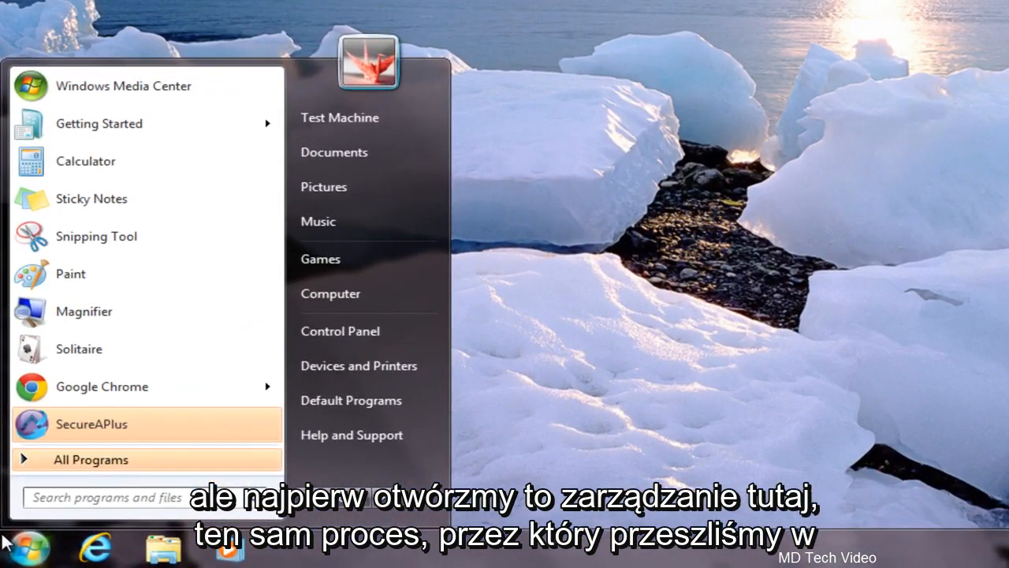
type("disk")
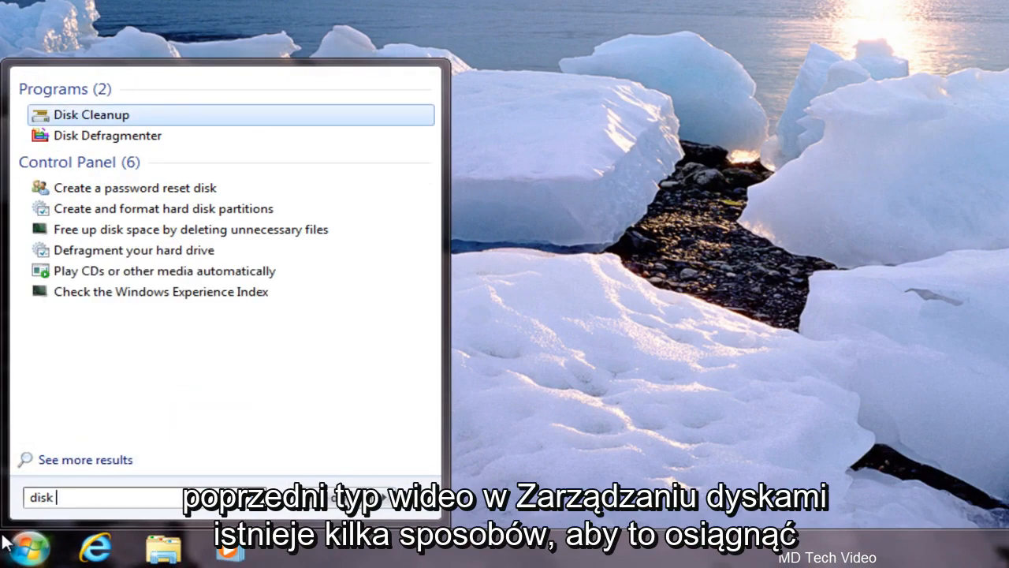
type("ma")
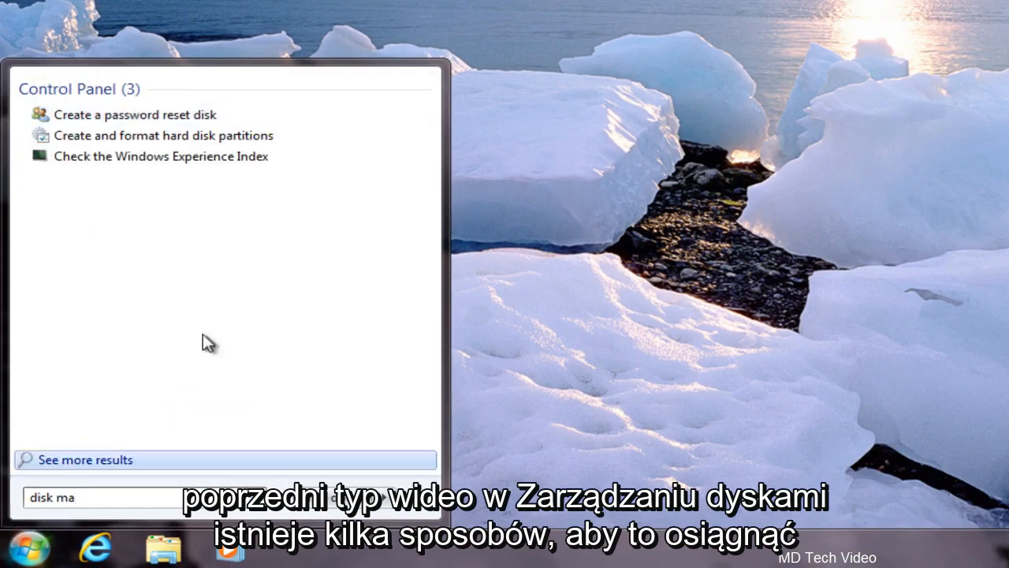
mouse_move(71, 142)
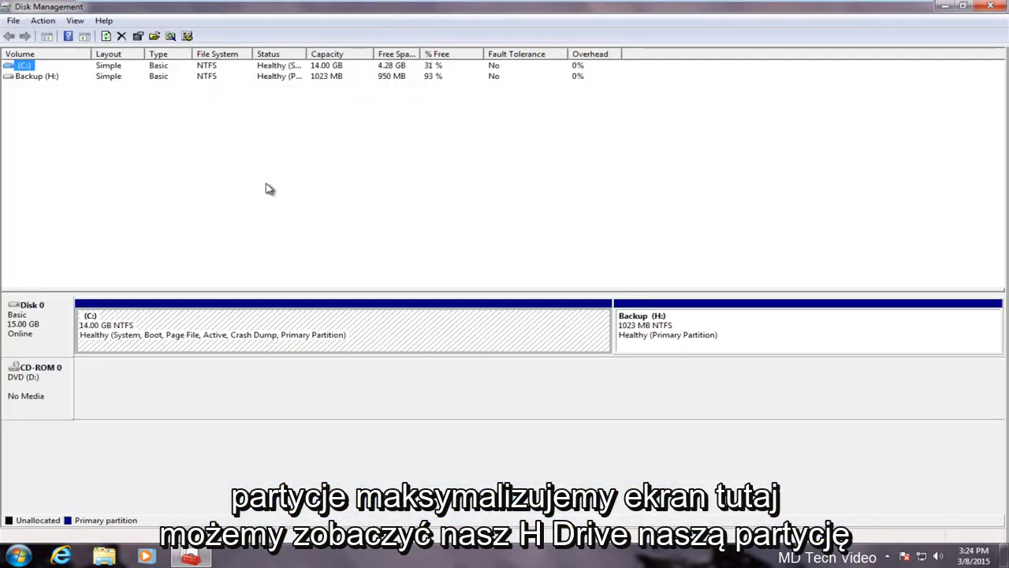
mouse_move(634, 331)
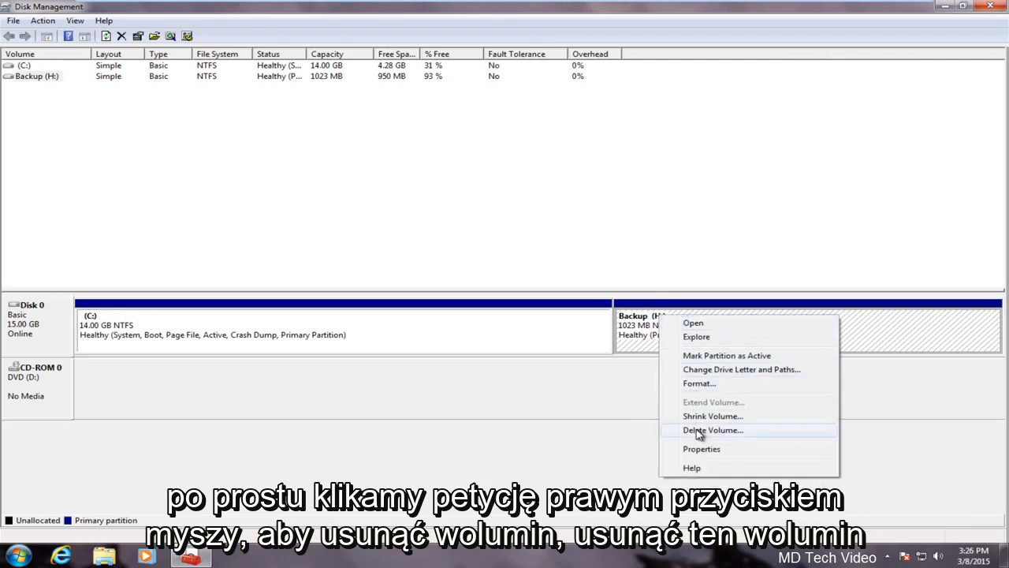
Delete the Backup (H:) volume and confirm the warning, freeing 1.00 GB on Disk 0
left_click(712, 430)
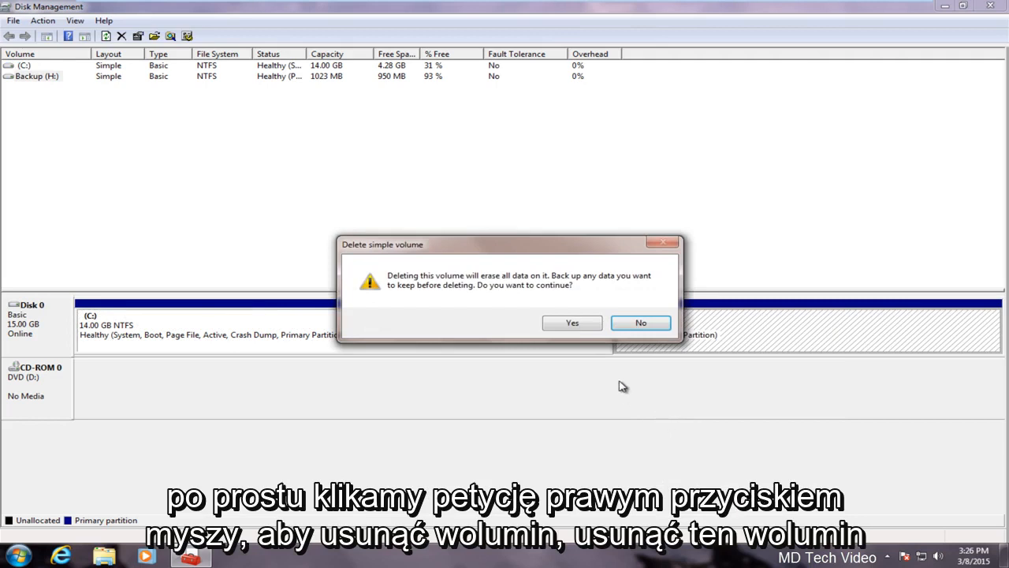
mouse_move(461, 306)
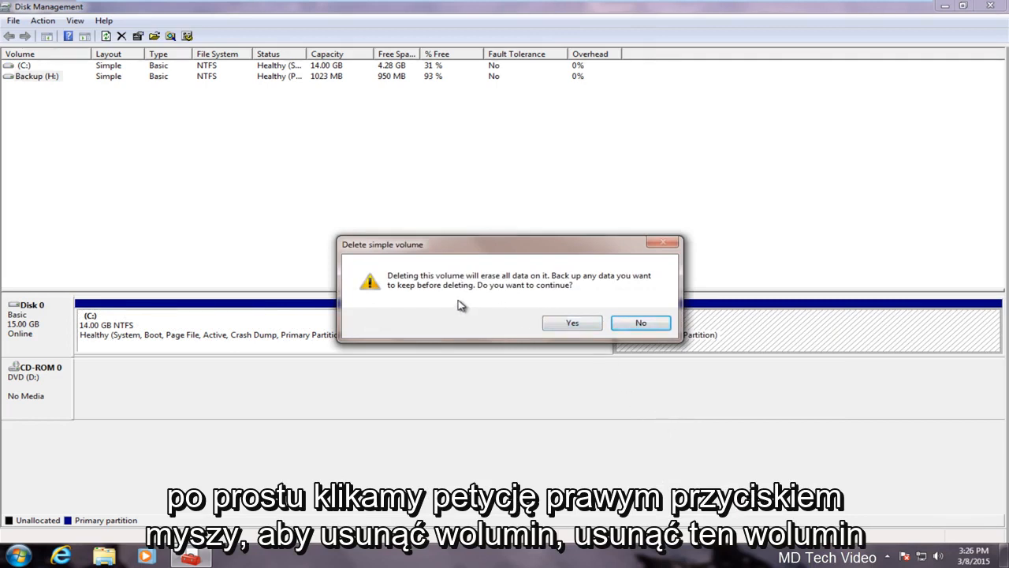
mouse_move(494, 254)
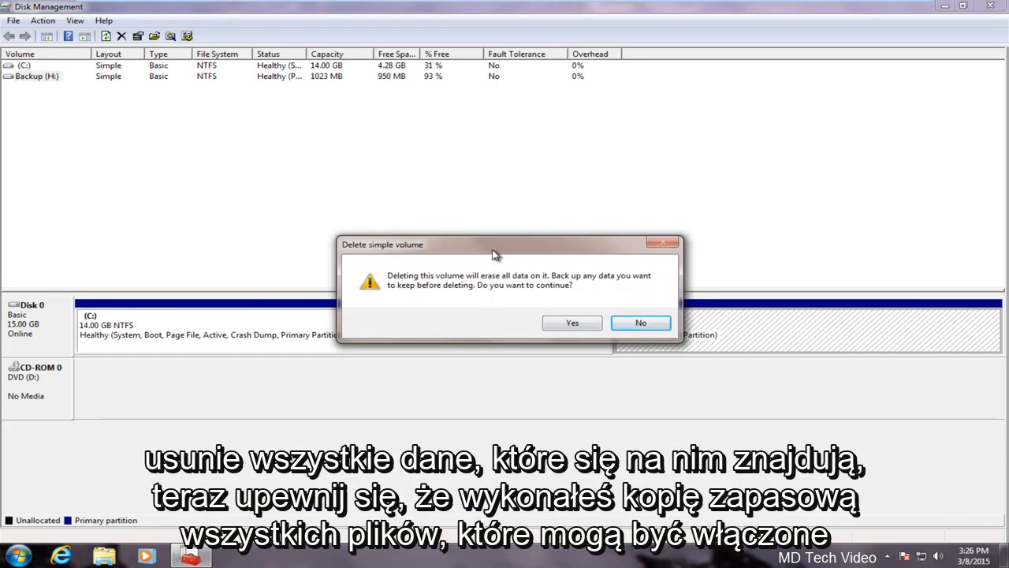
left_click_drag(493, 244, 505, 366)
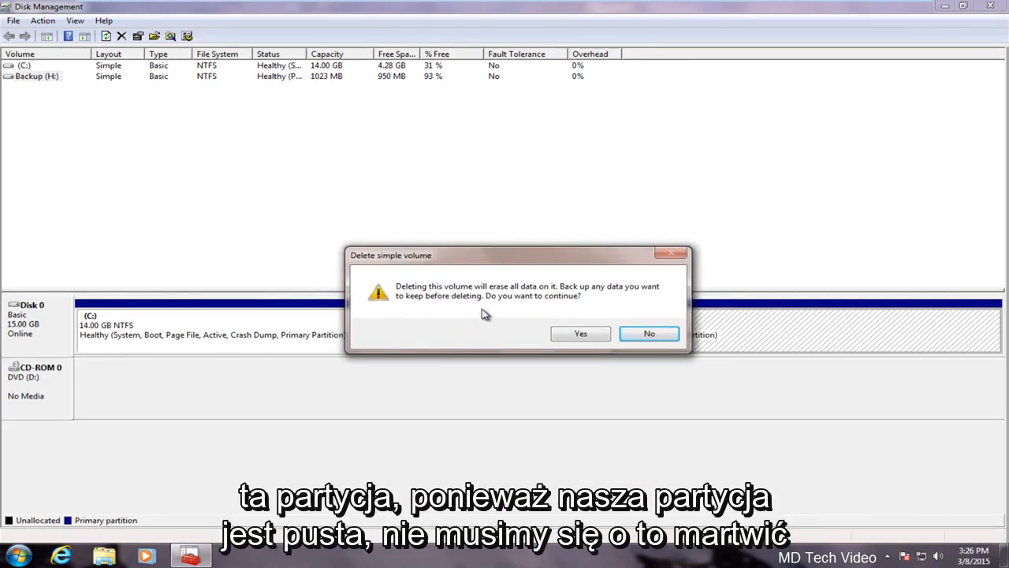
mouse_move(584, 313)
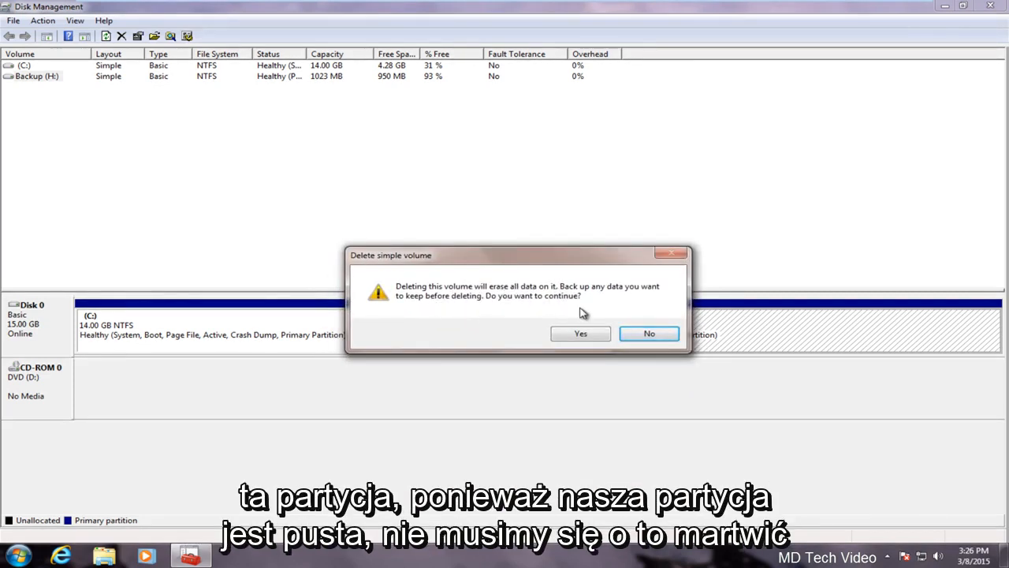
left_click(580, 333)
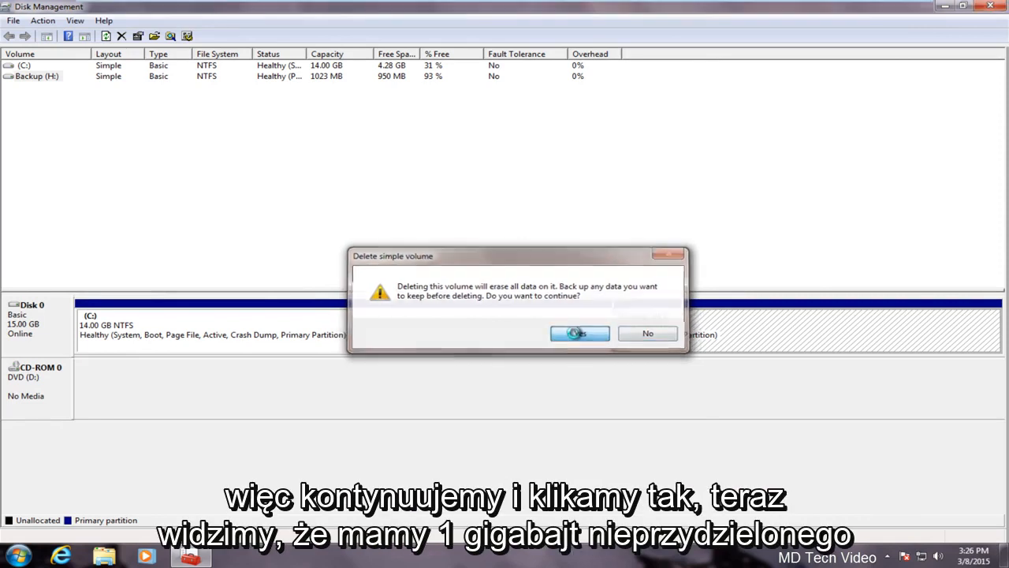
left_click(579, 333)
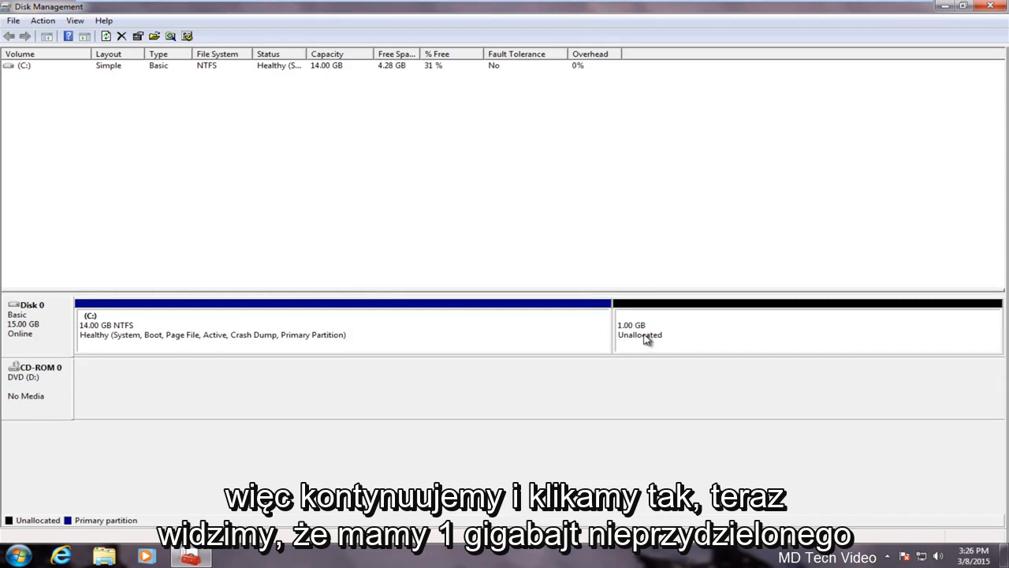
mouse_move(658, 324)
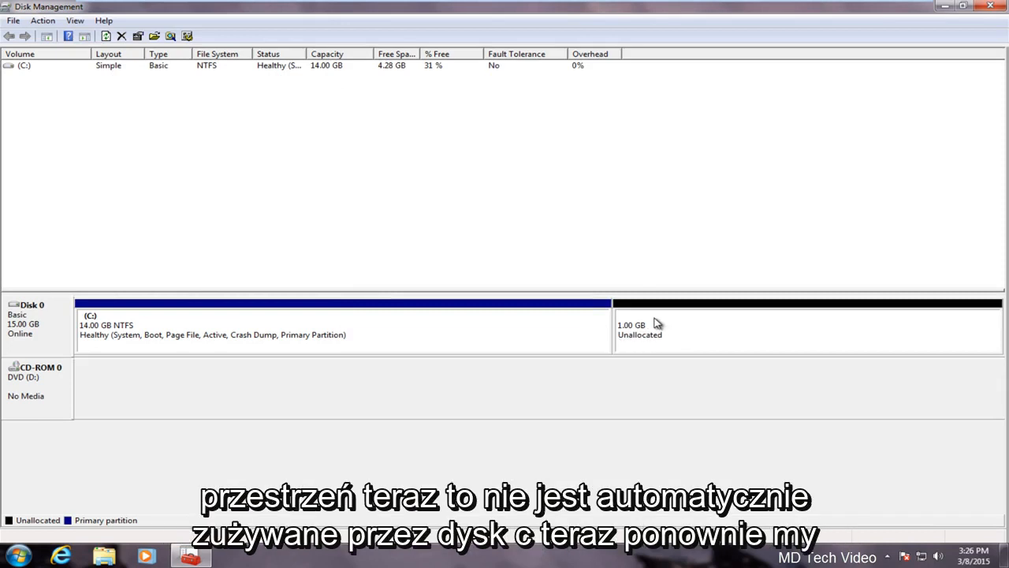
mouse_move(621, 313)
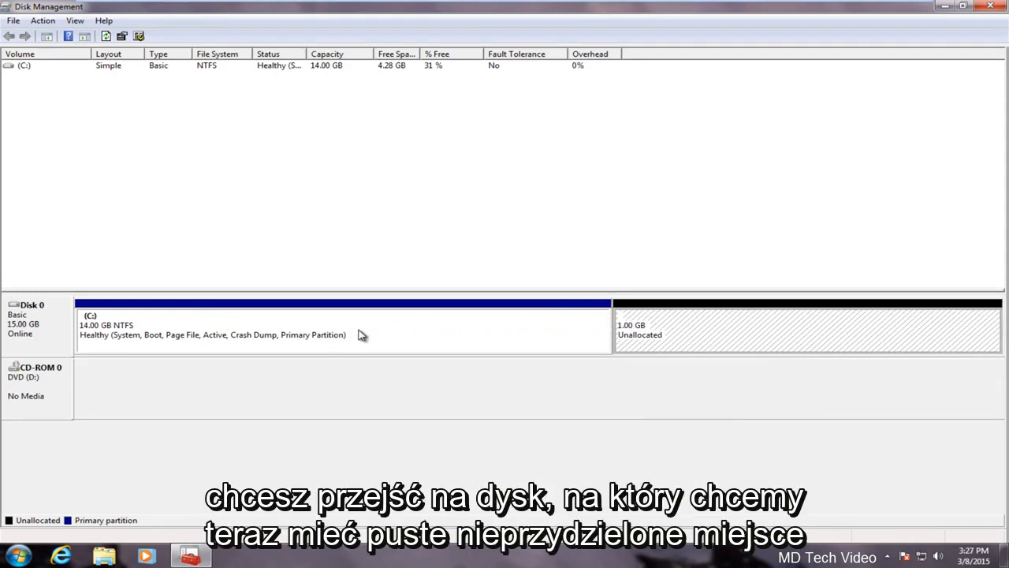
left_click(339, 334)
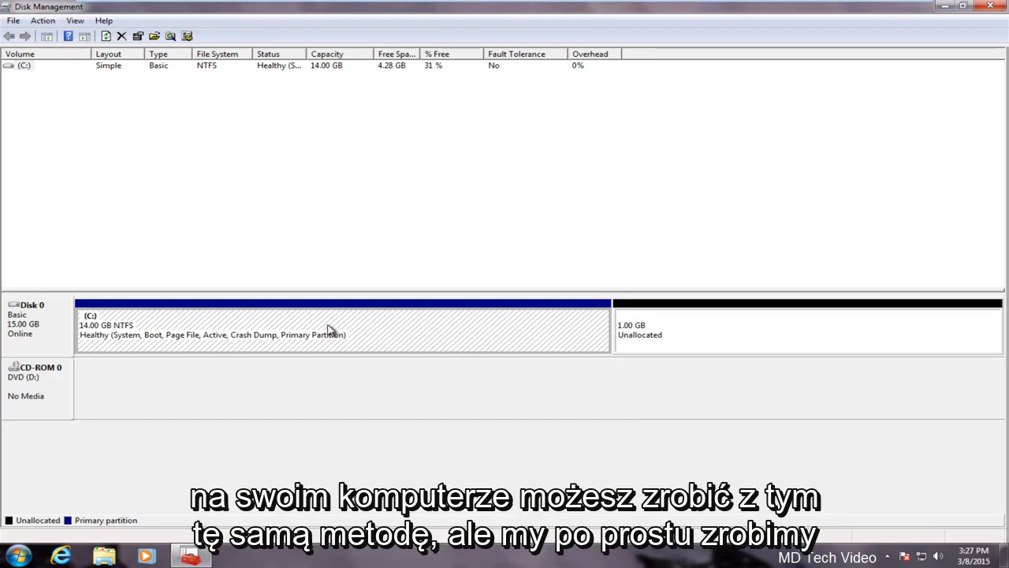
Extend C: with the wizard, adding the 1023 MB of unallocated space
right_click(332, 329)
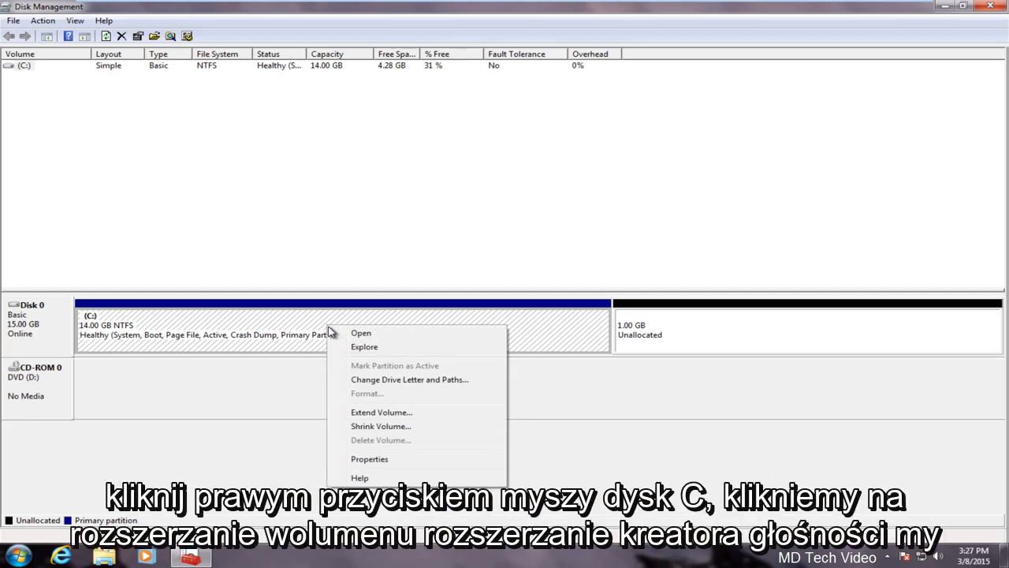
left_click(381, 411)
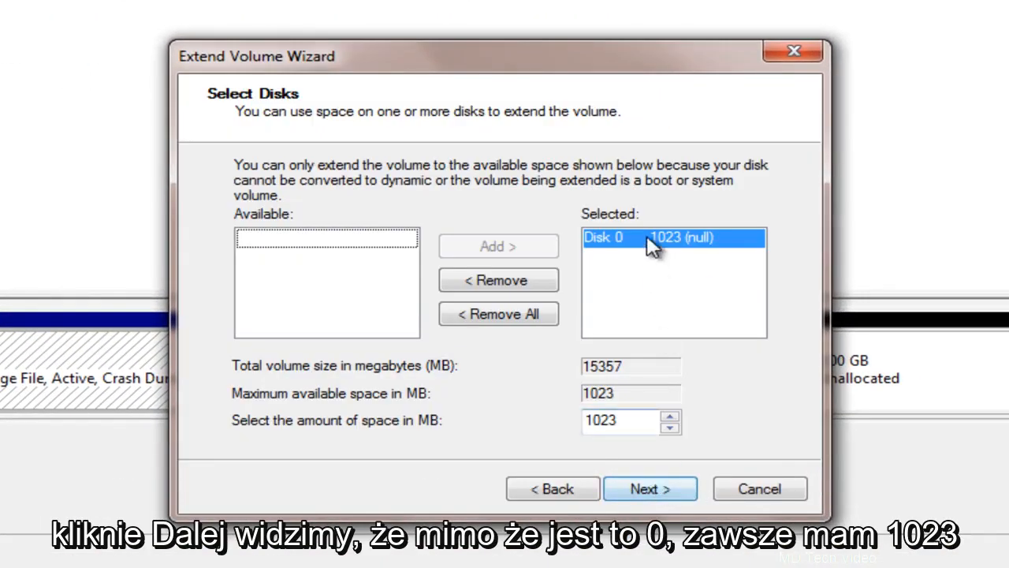
mouse_move(639, 251)
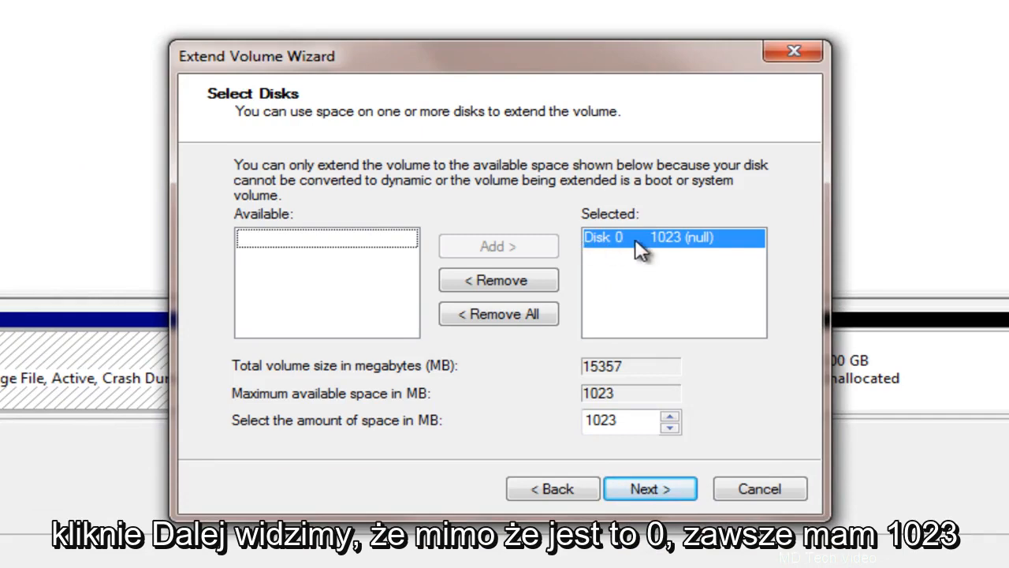
mouse_move(666, 248)
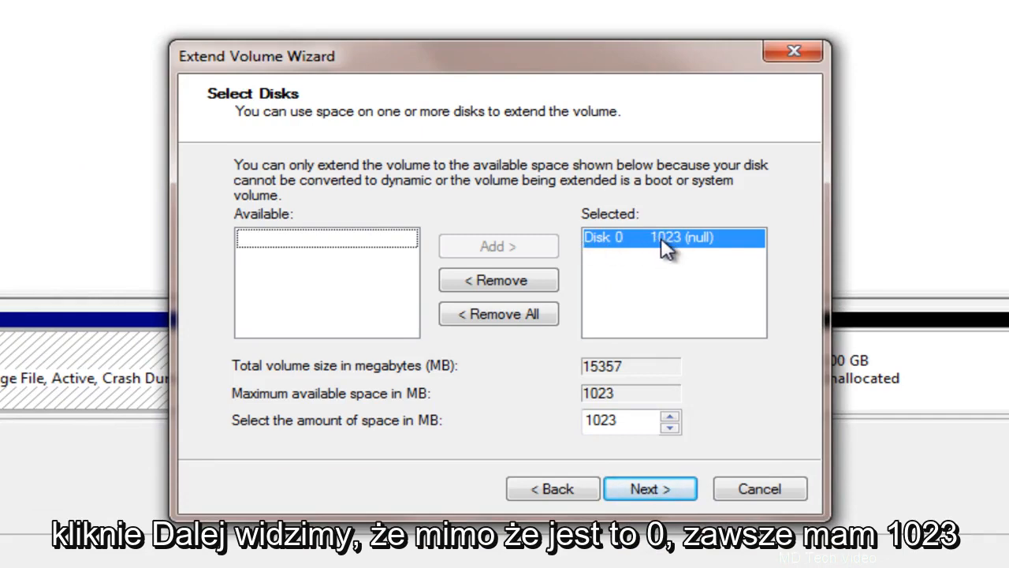
mouse_move(670, 59)
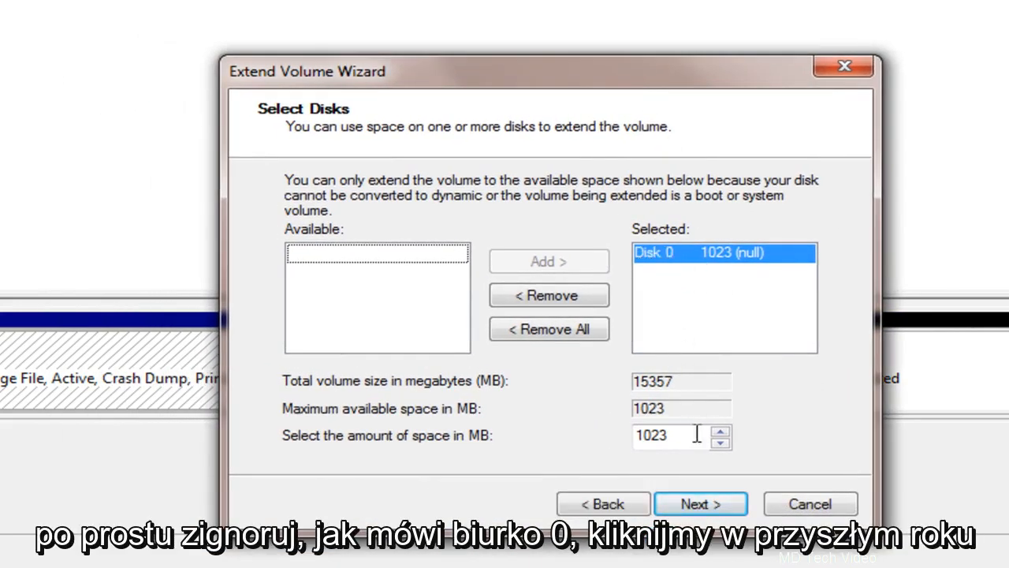
left_click(700, 503)
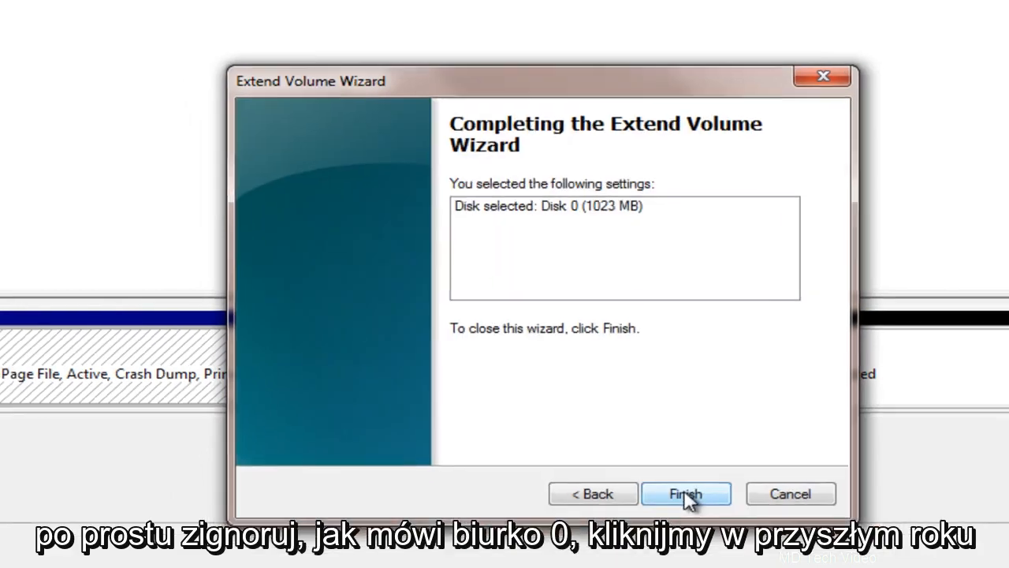
left_click(685, 493)
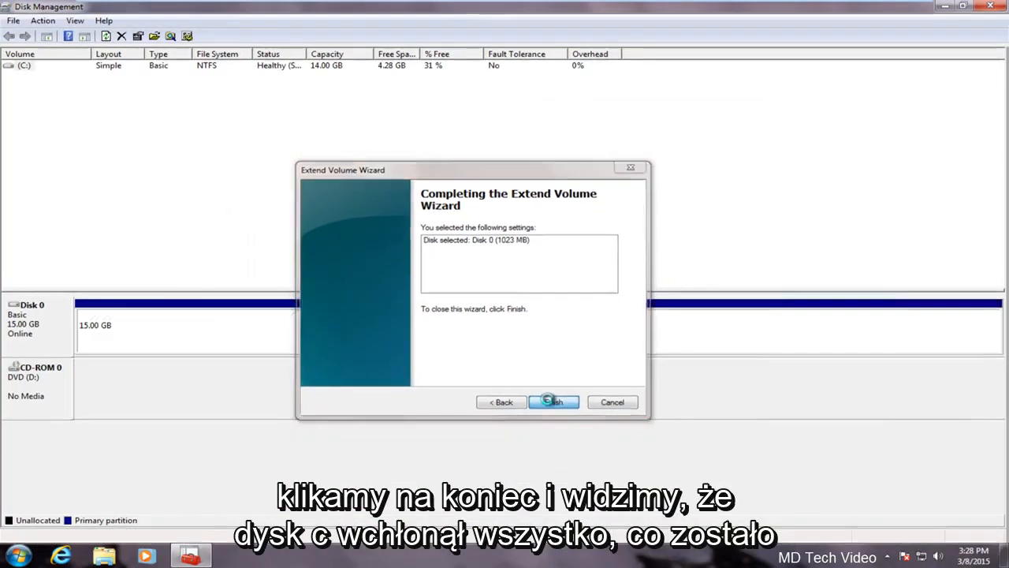
left_click(554, 401)
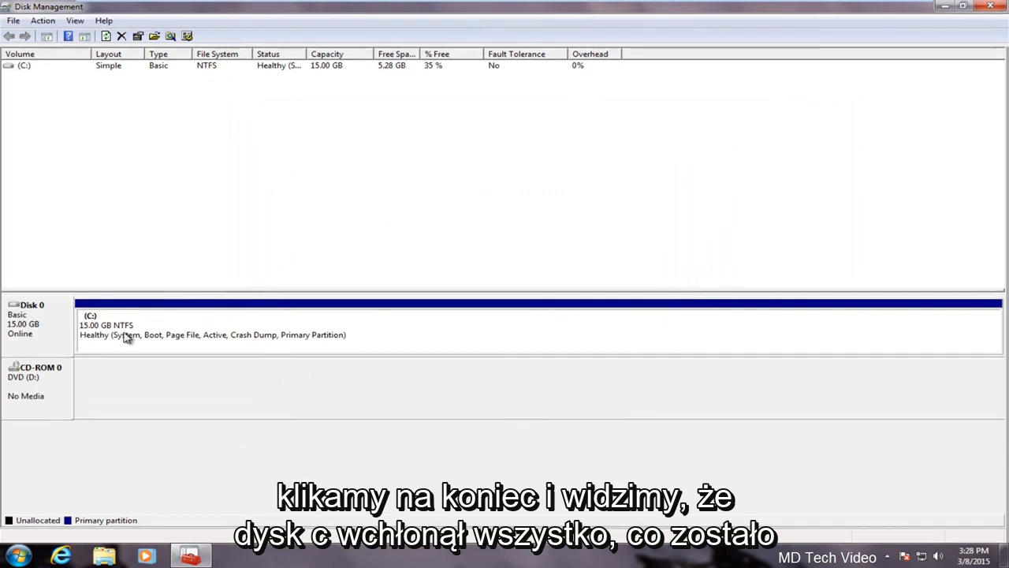
mouse_move(481, 344)
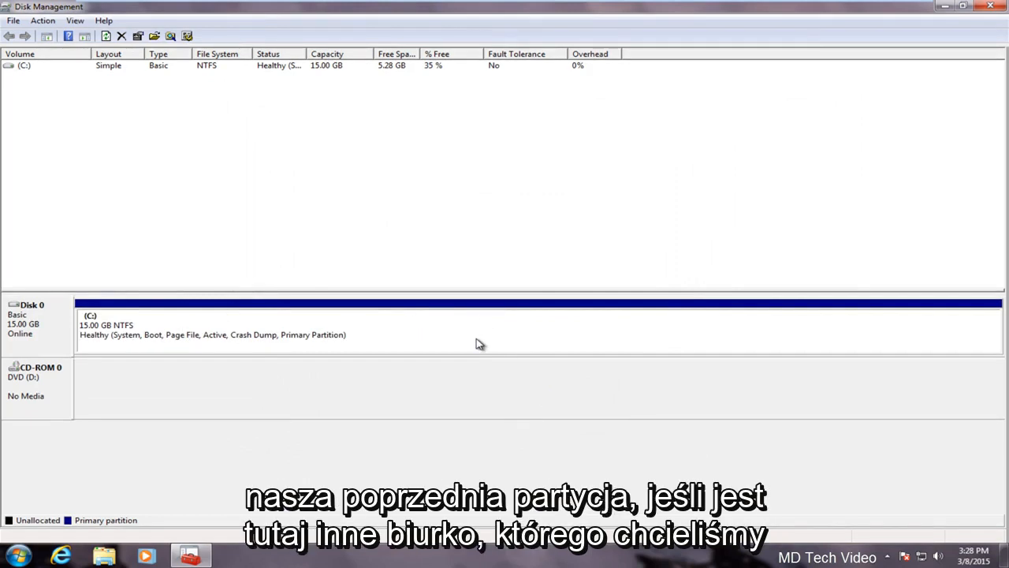
mouse_move(665, 312)
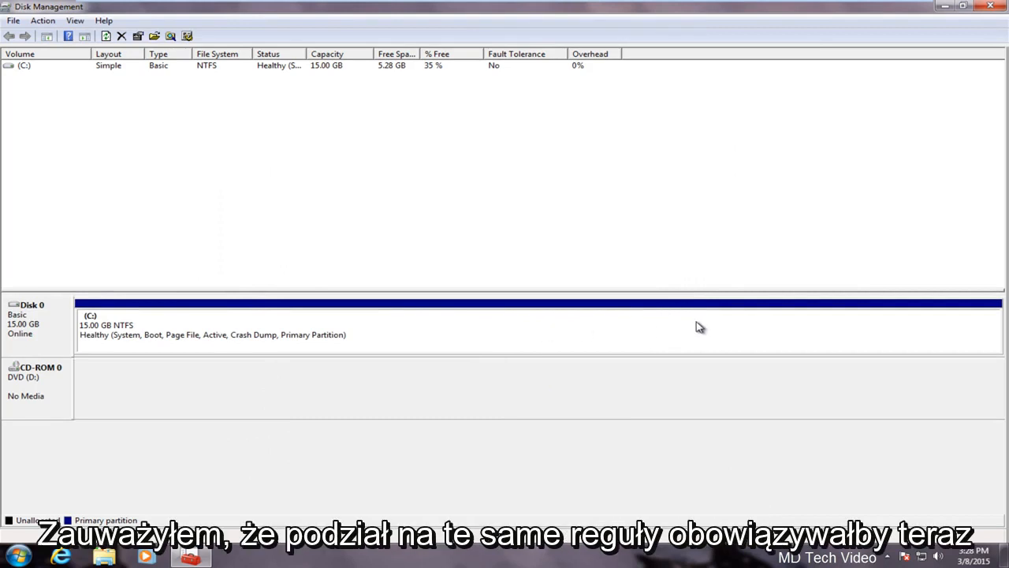
mouse_move(690, 327)
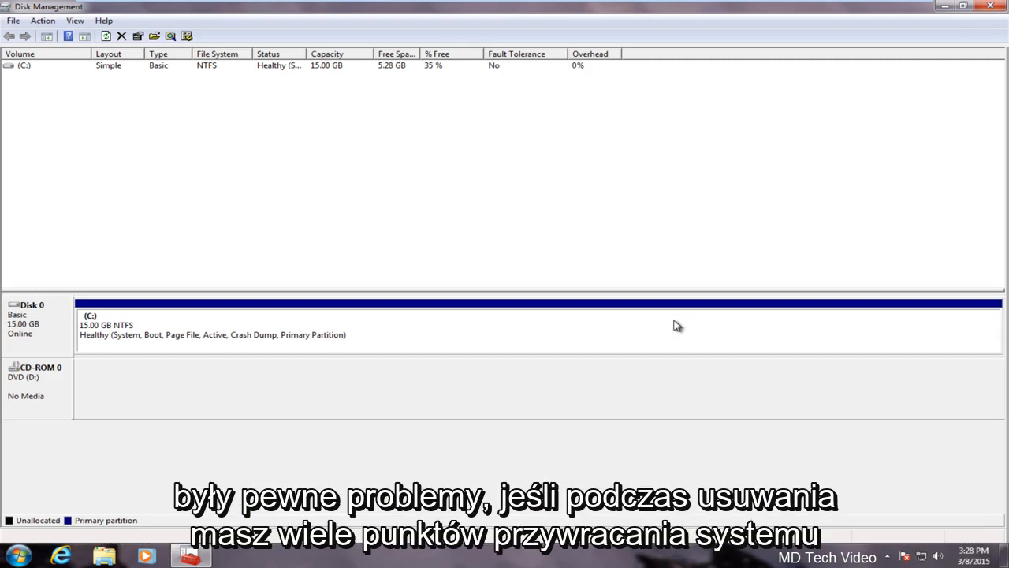
mouse_move(642, 341)
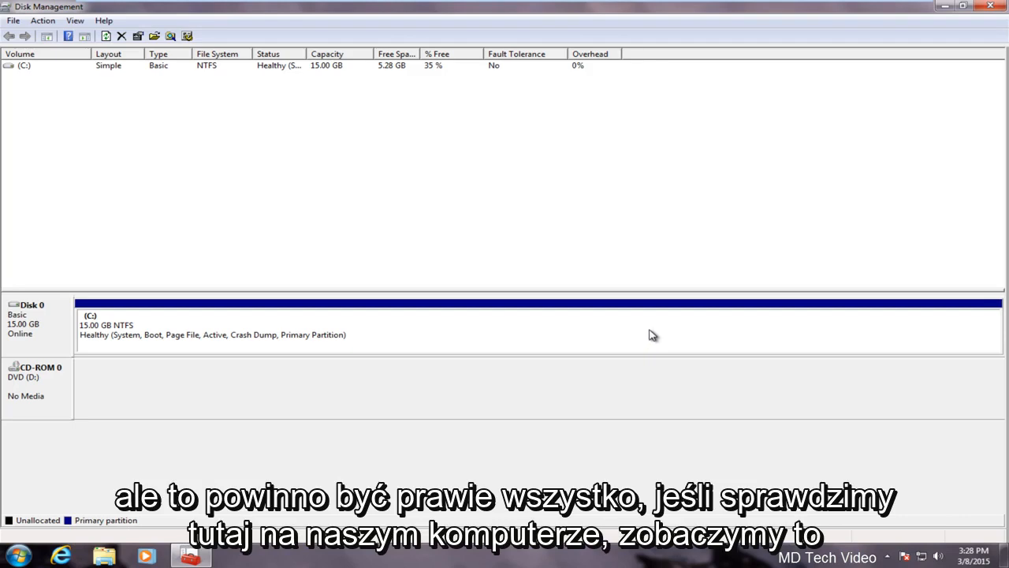
Open Computer from the Start menu to view Local Disk (C:) at 14.9 GB
left_click(17, 556)
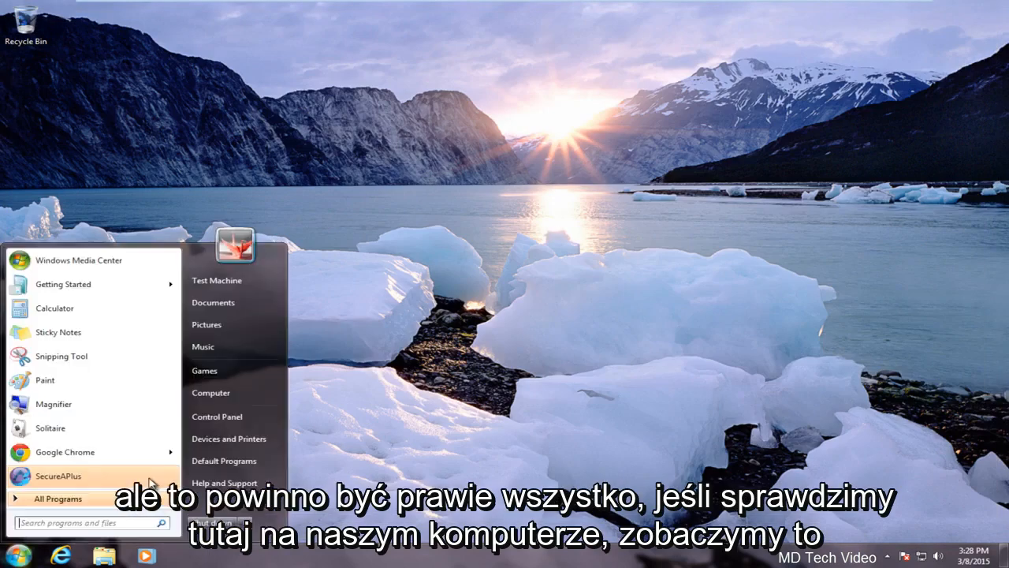
left_click(211, 393)
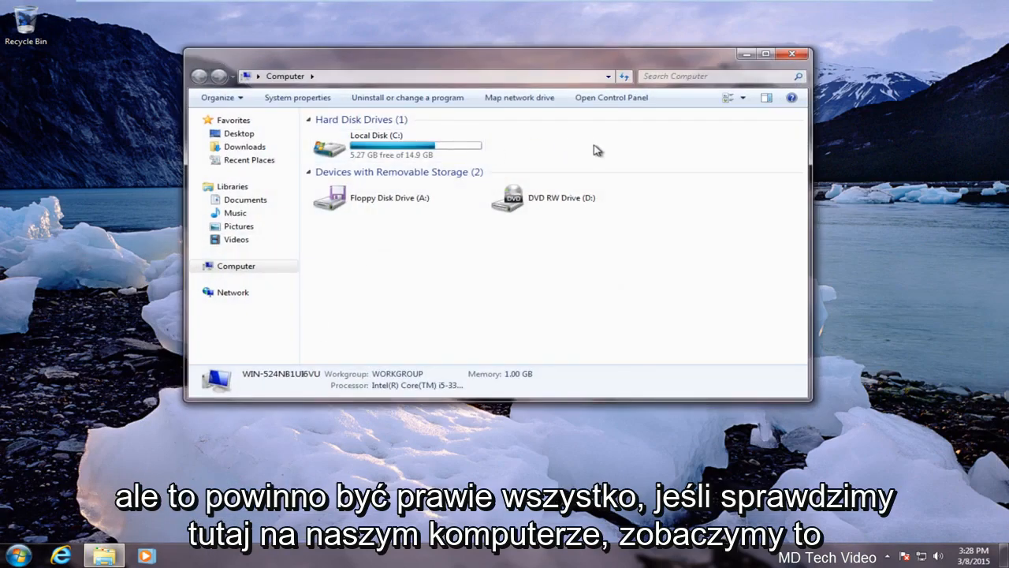
mouse_move(631, 147)
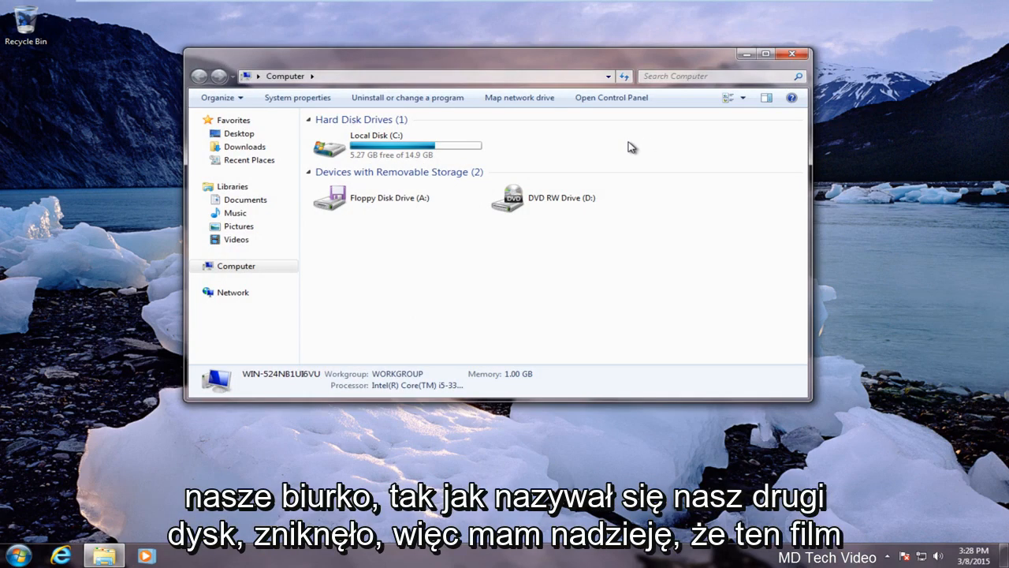
mouse_move(696, 147)
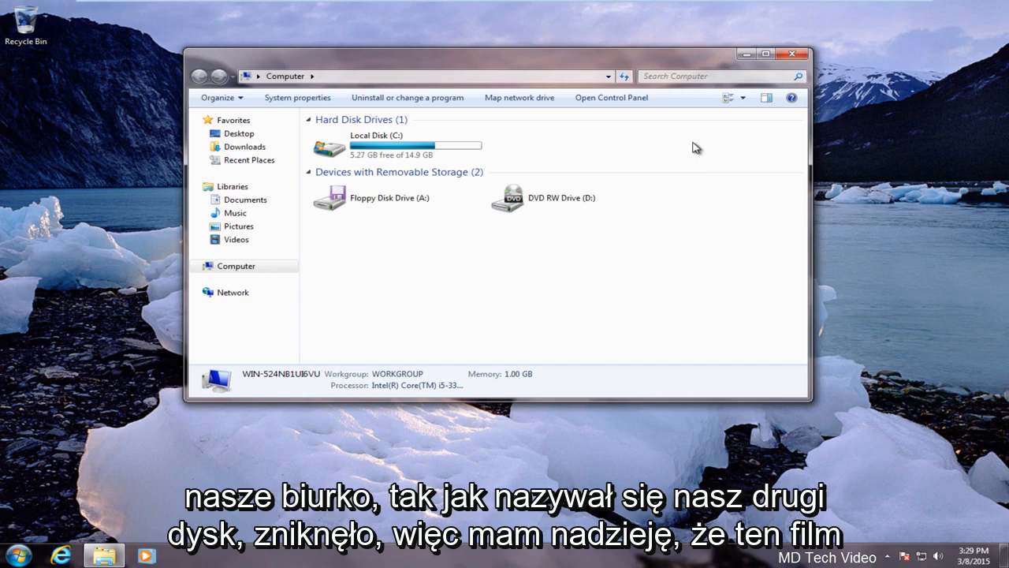
mouse_move(674, 153)
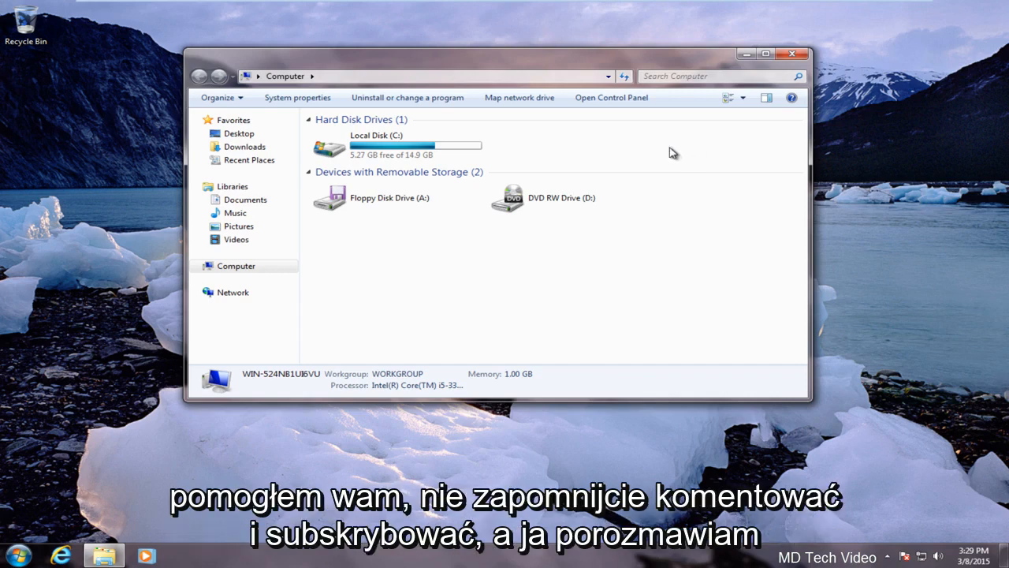
mouse_move(500, 257)
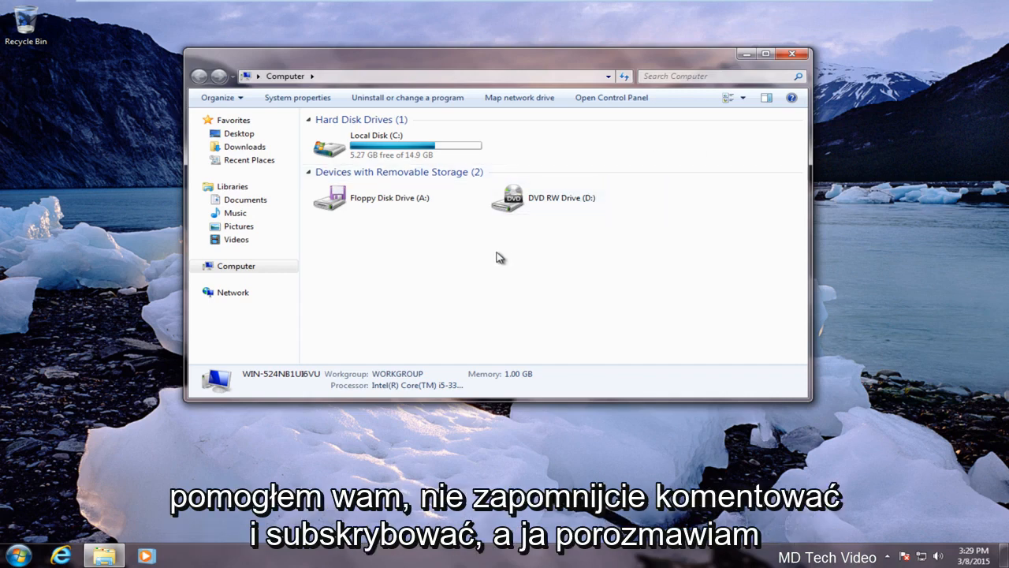